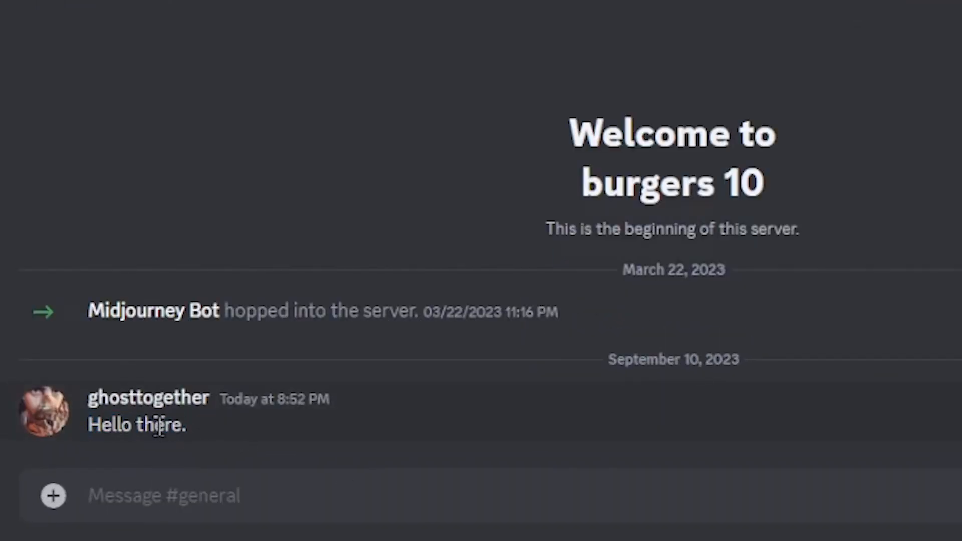
# Step: Type "Hello there." into the #general message box
pyautogui.write('Hello there.')
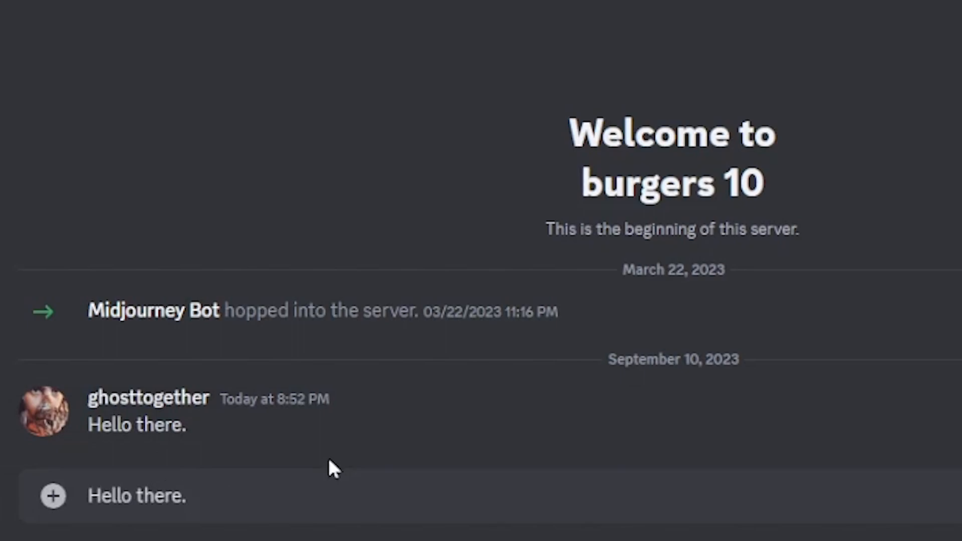
# Step: Add `let x = 10;` as inline code after the greeting, then "end.", and send
pyautogui.write('`')
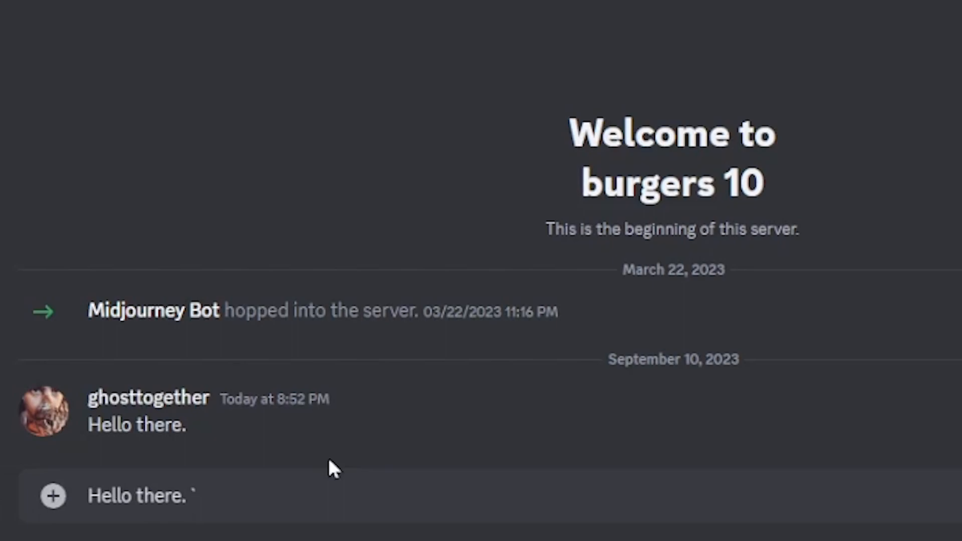
pyautogui.write('let x')
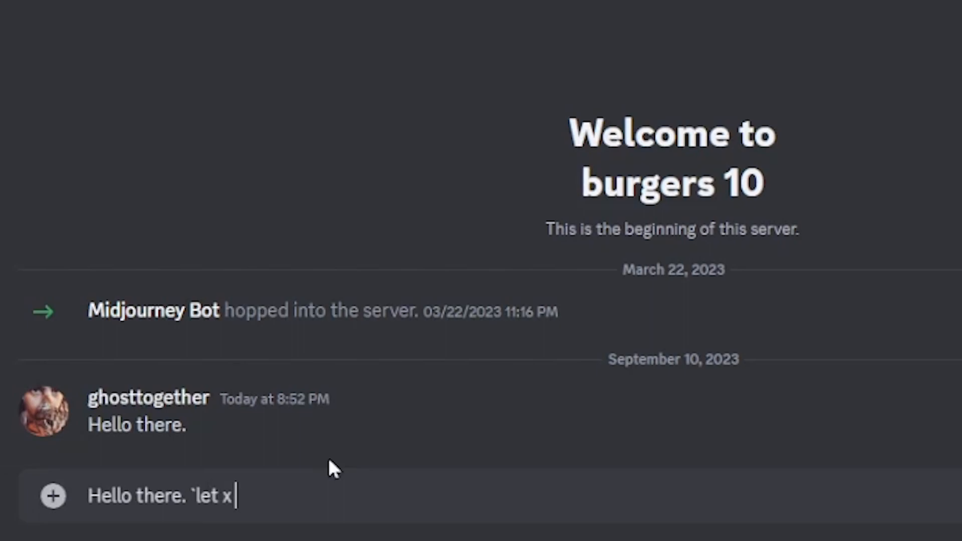
pyautogui.write('= 10;')
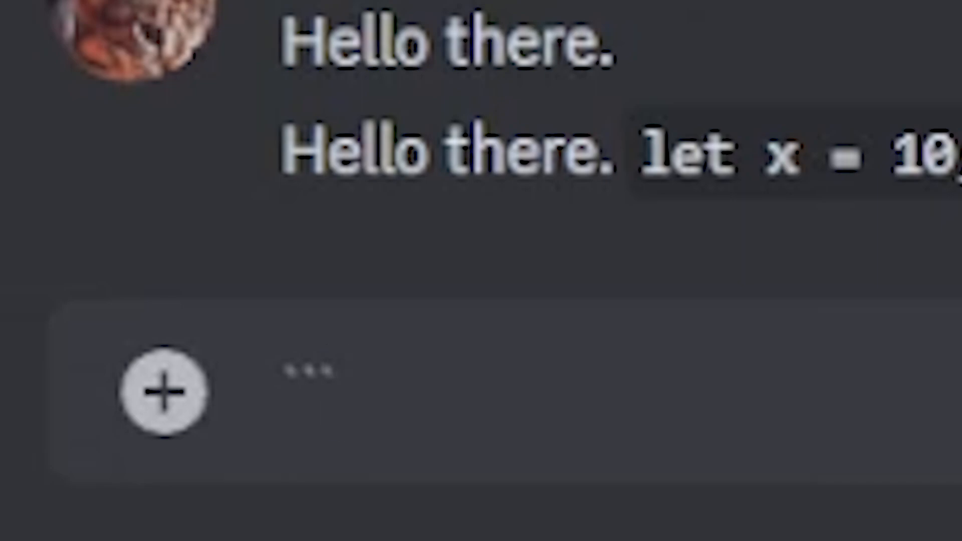
# Step: Send a ```javascript block declaring a and b plus somefunc logging "Hello there."
pyautogui.write('```javascript')
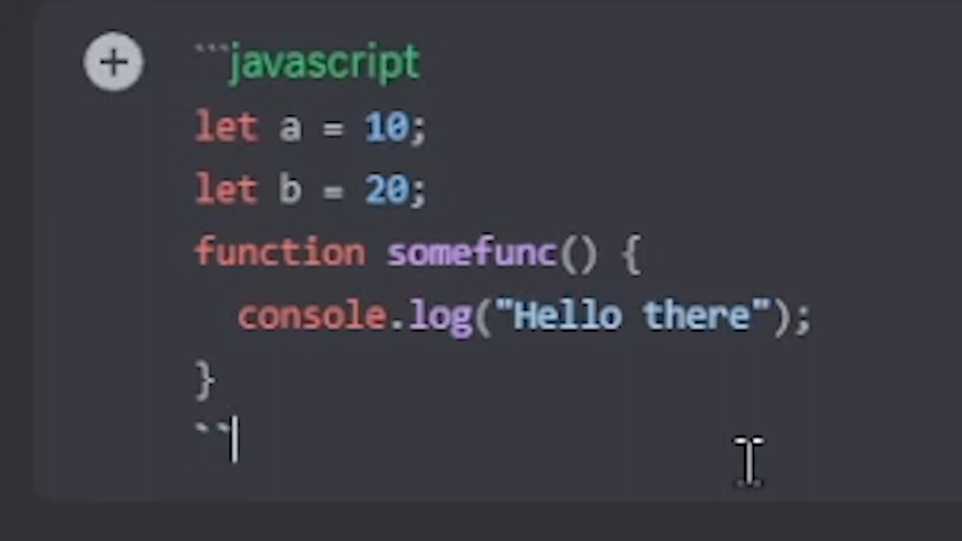
pyautogui.press('Enter')
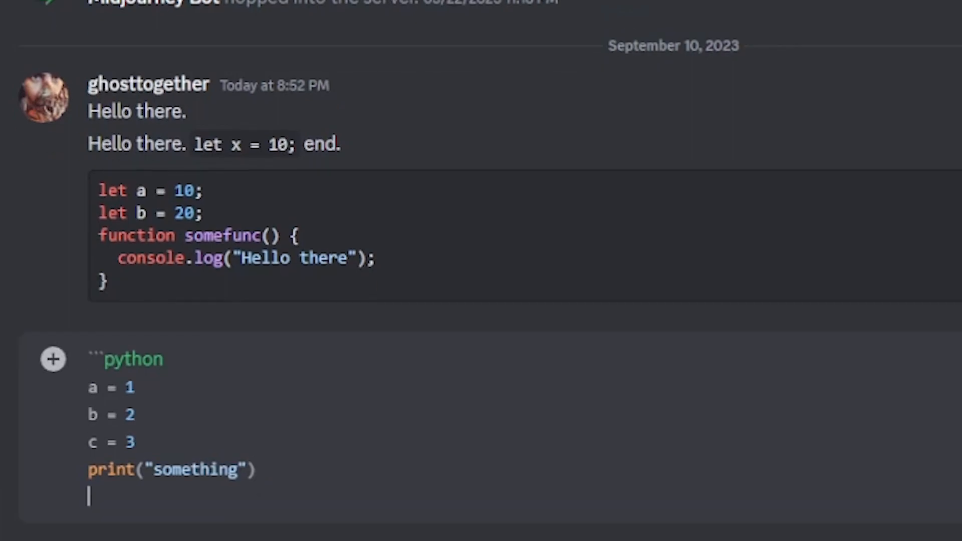
# Step: Close the Python block setting a, b, c with a print line, and send it
pyautogui.write('```')
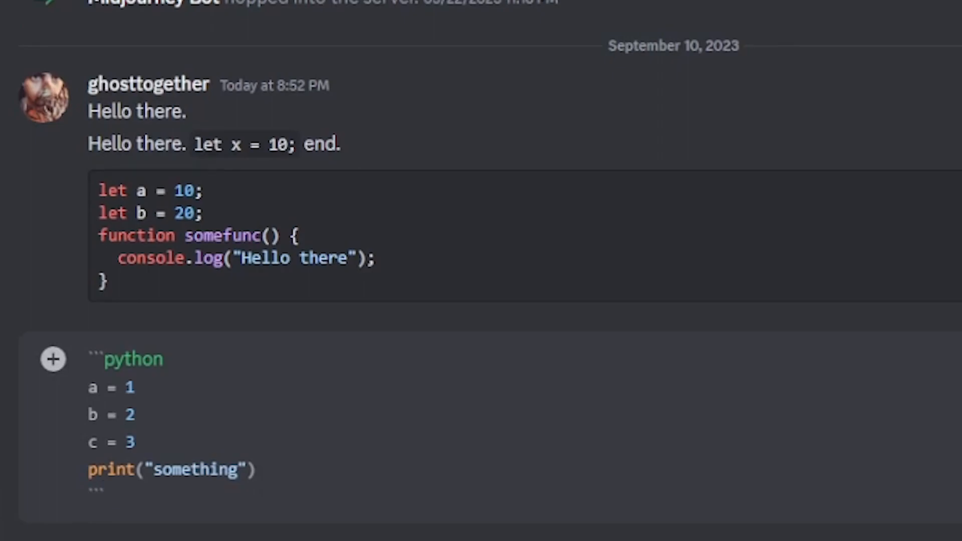
pyautogui.scroll(-3)
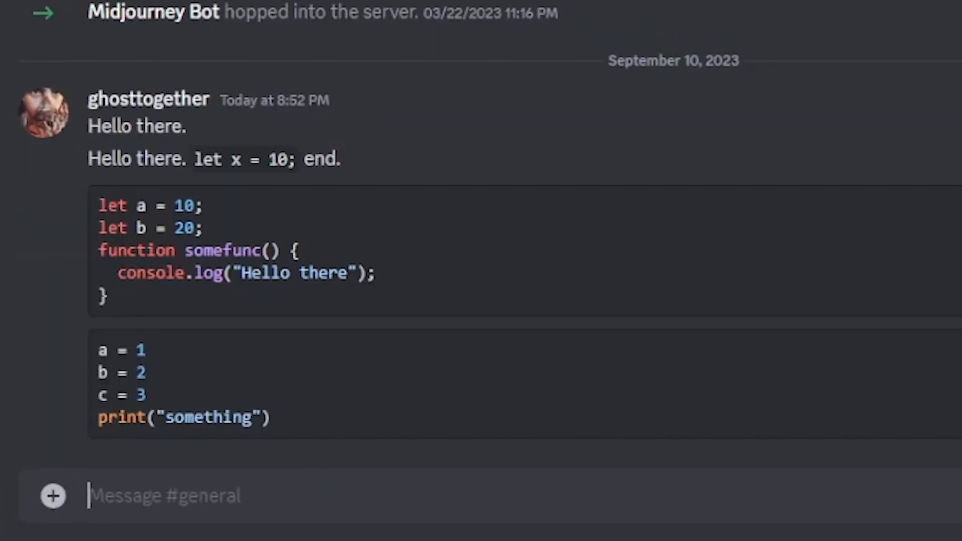